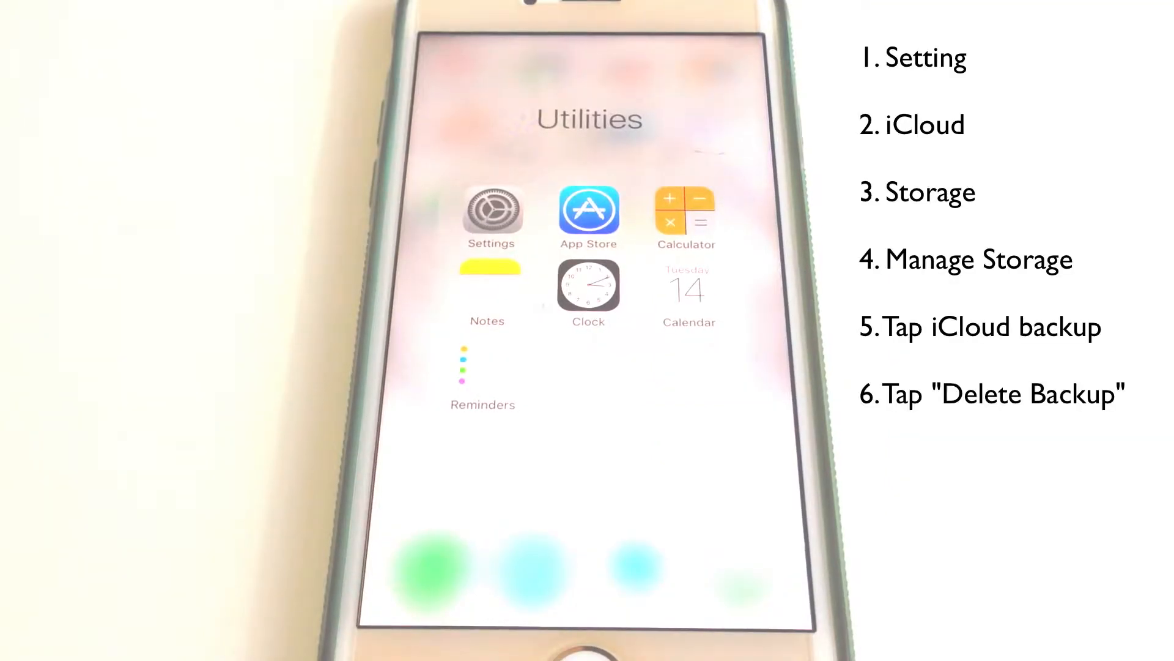
Step: Navigate Settings > iCloud > Storage > Manage Storage and select a device backup
click(490, 209)
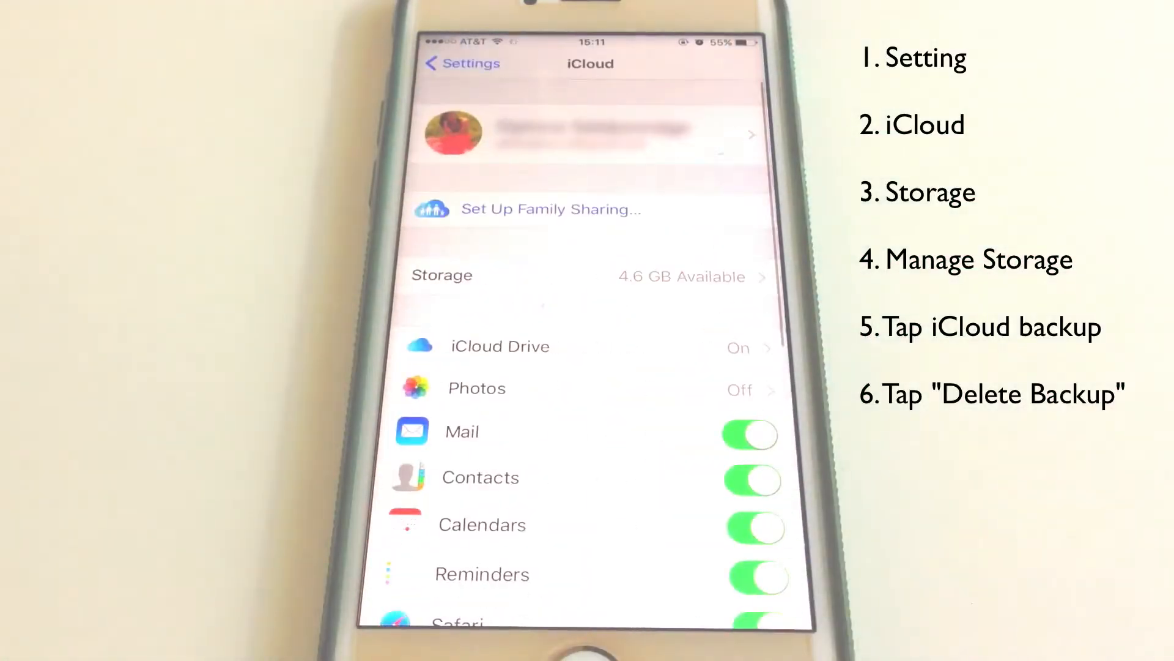
click(440, 275)
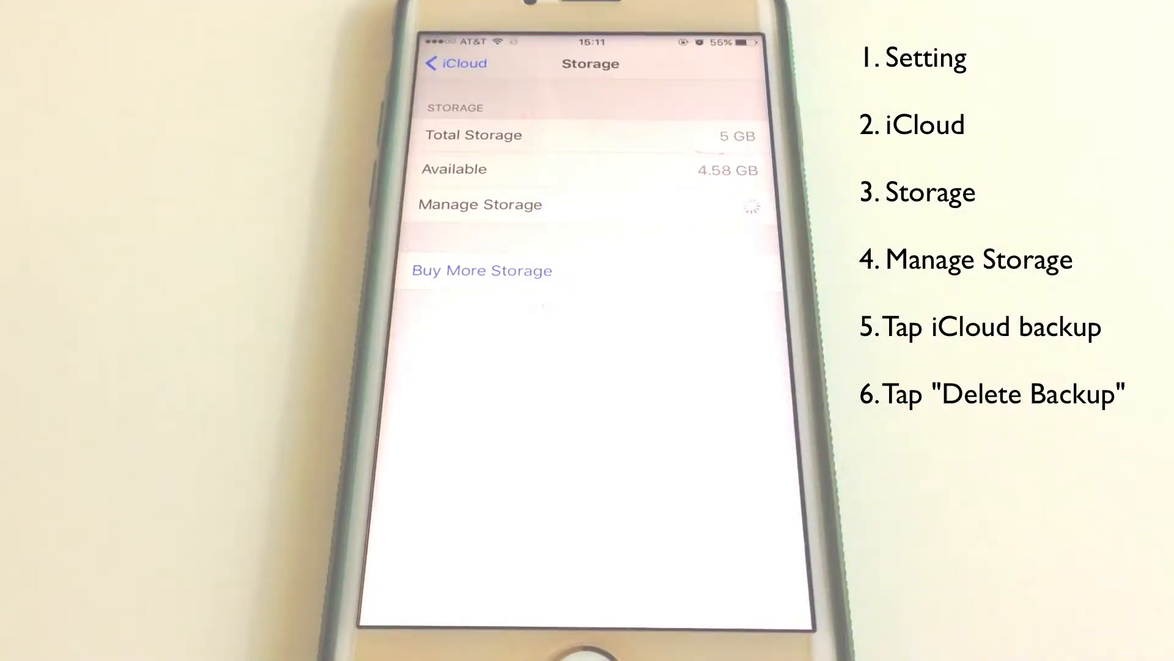
click(479, 204)
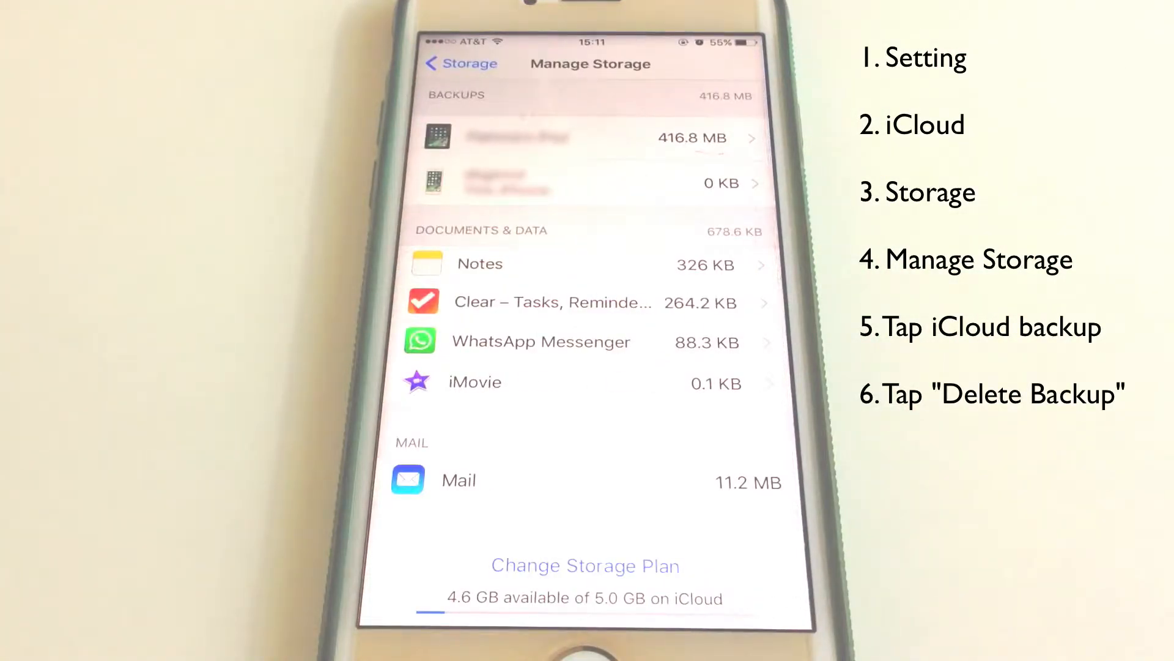
click(585, 137)
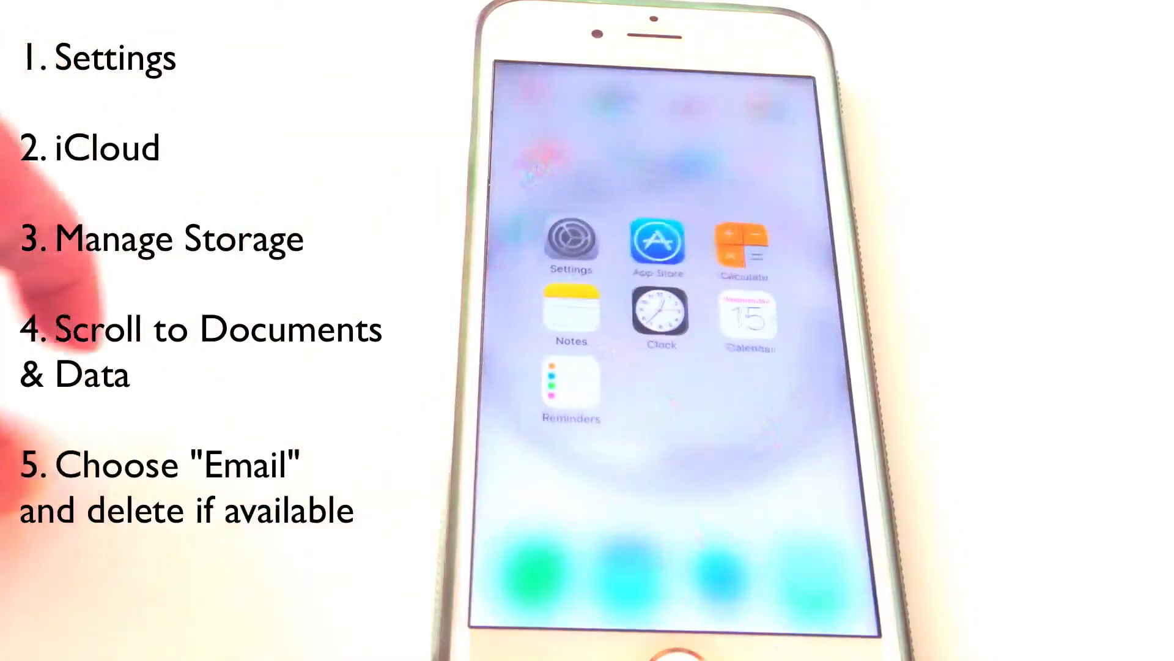
Step: Navigate Settings > iCloud > Storage to the page showing 5 GB total, 4.58 GB available
click(570, 240)
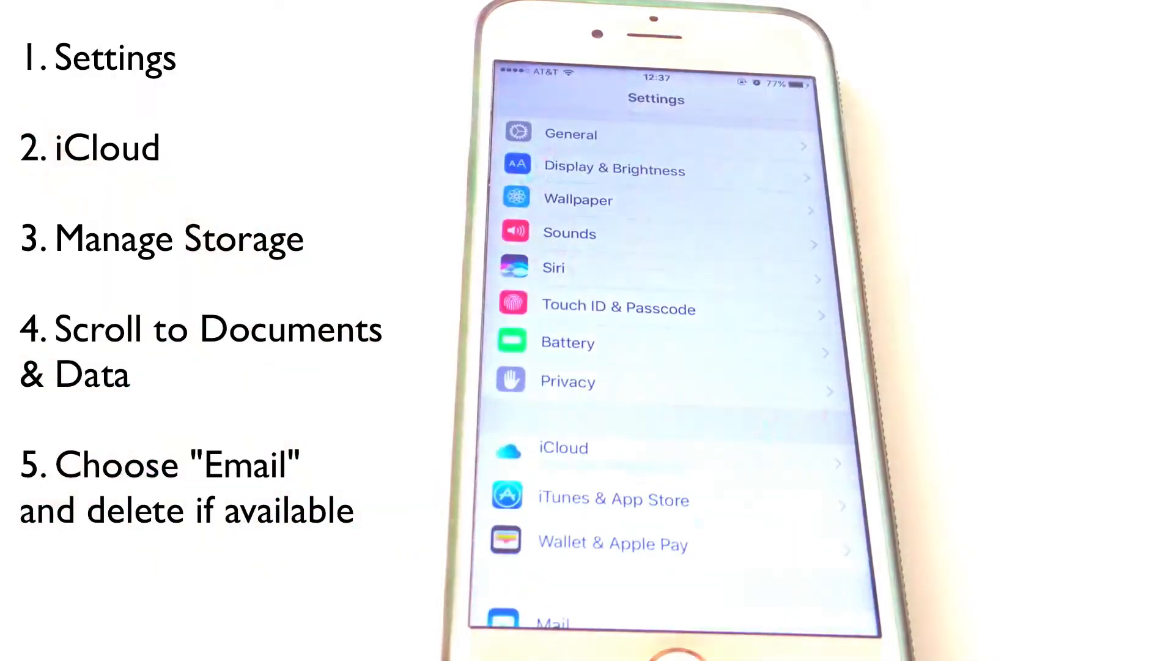
click(655, 448)
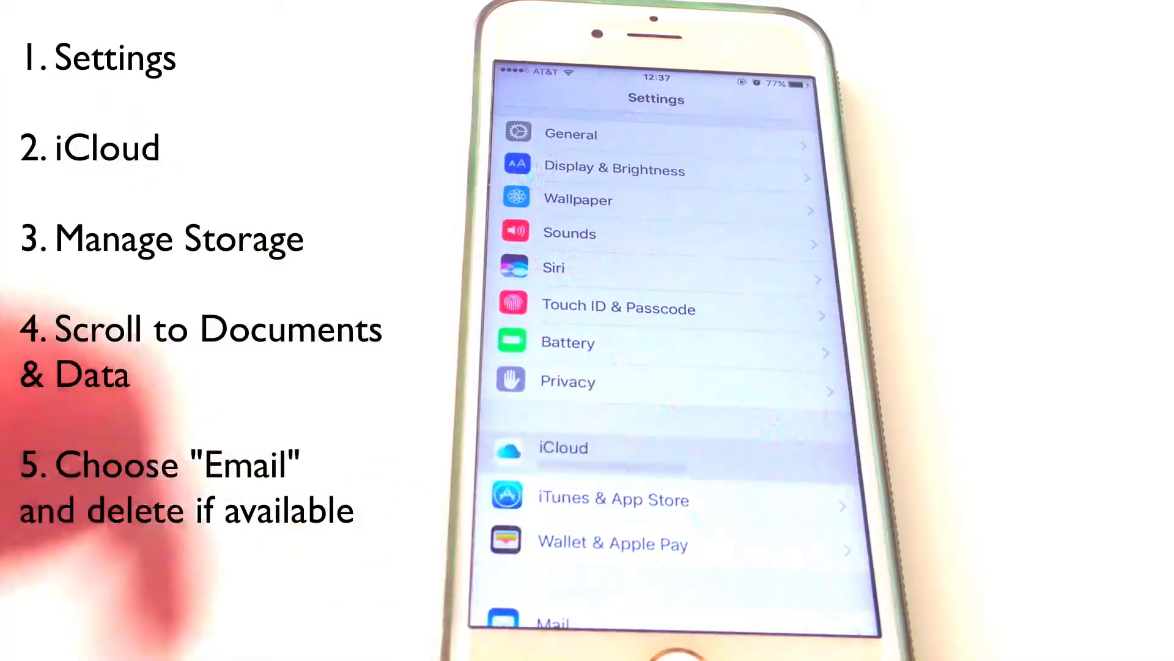
click(563, 448)
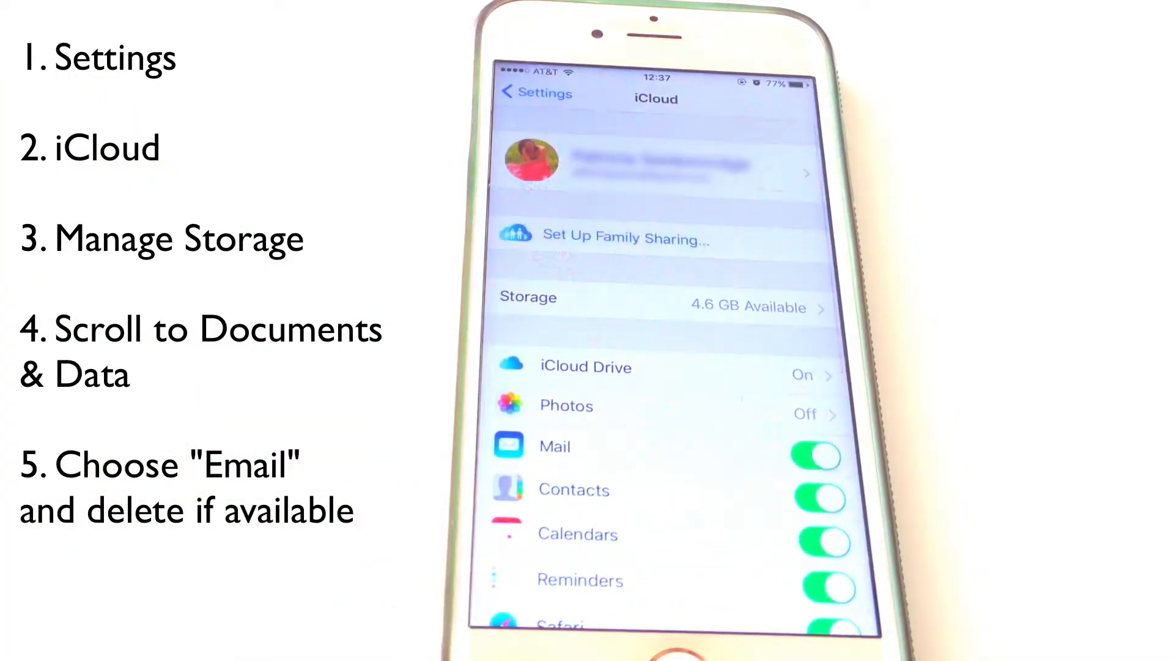
click(659, 296)
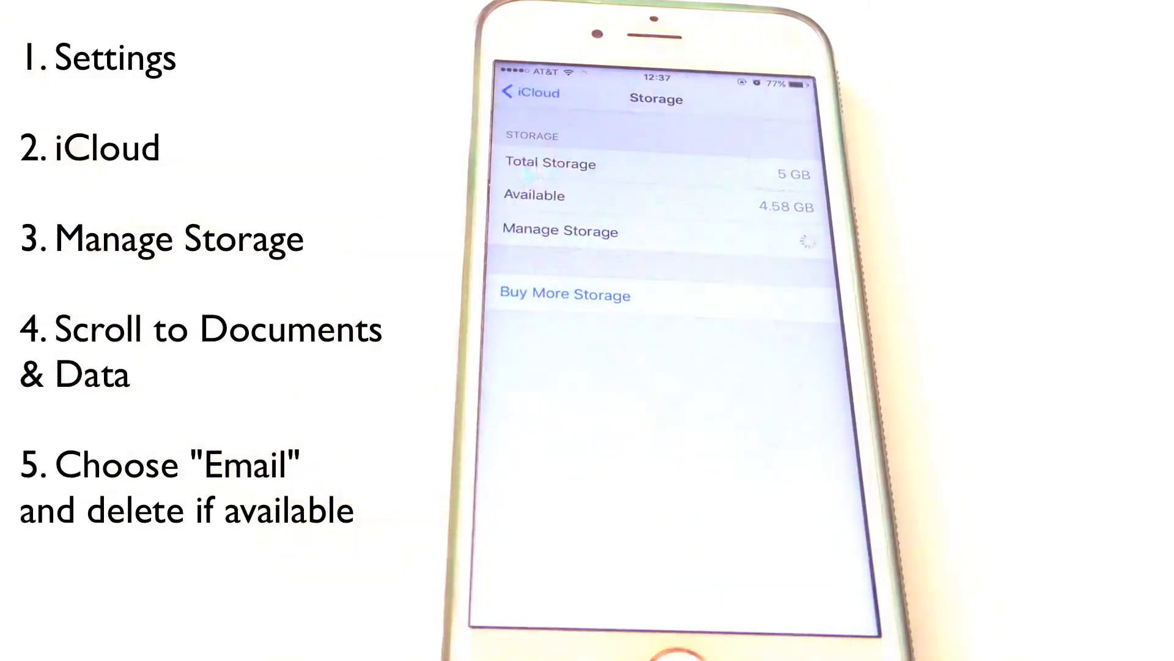
click(559, 231)
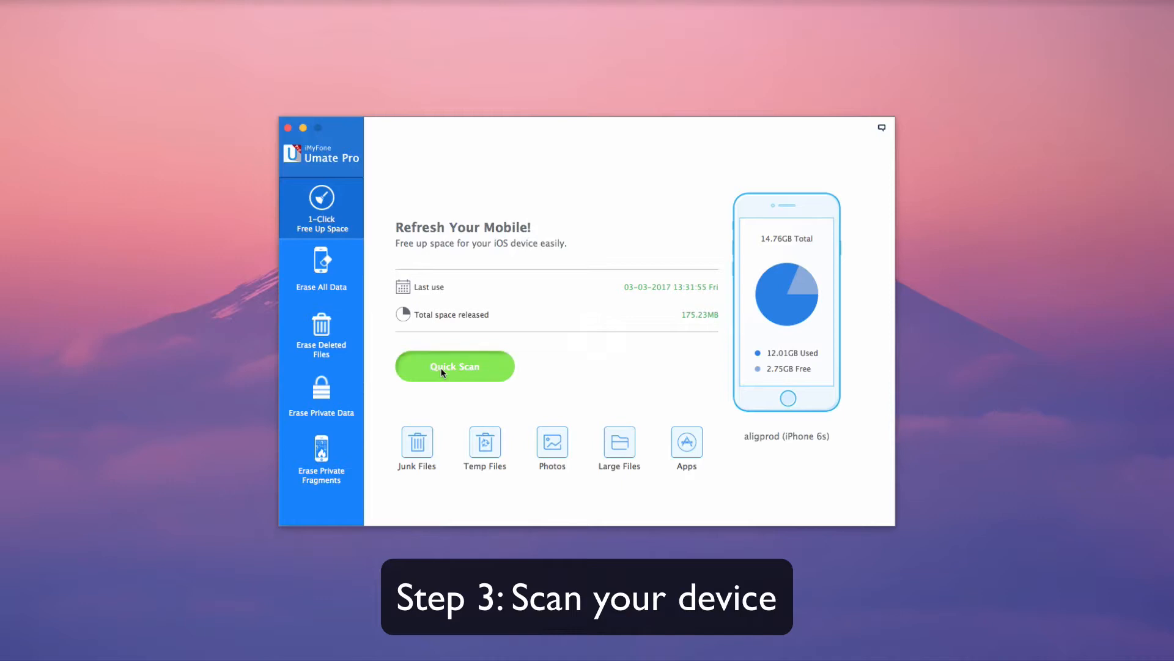
Step: Quick Scan the iPhone and clean the 7.15MB of junk files found
click(454, 366)
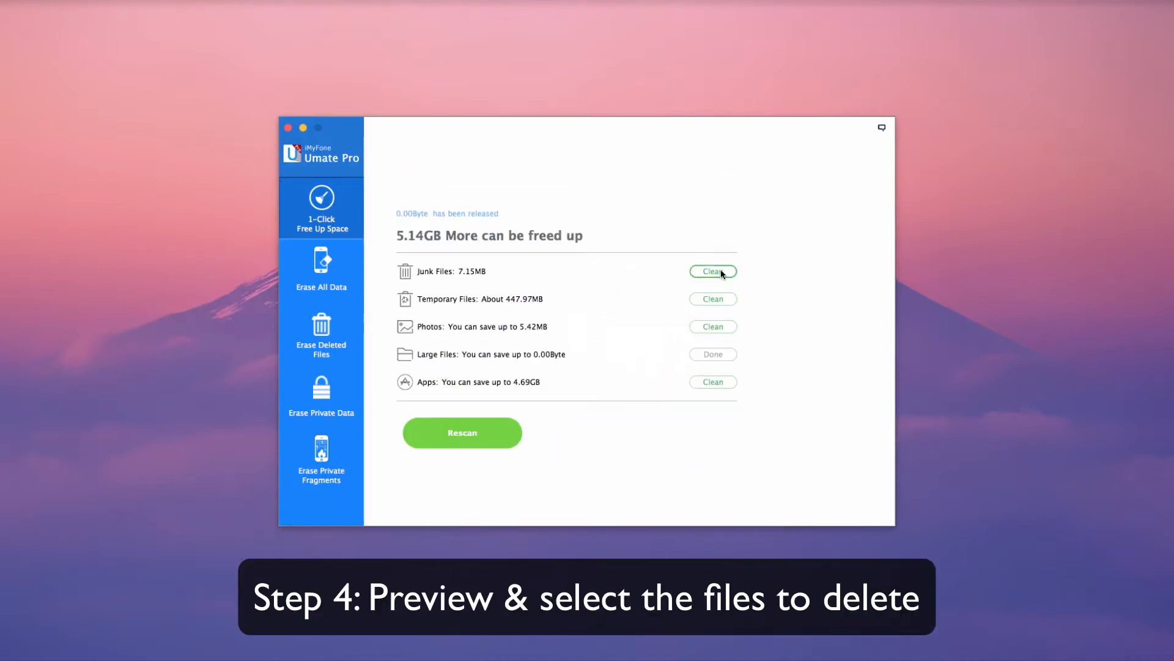
click(712, 272)
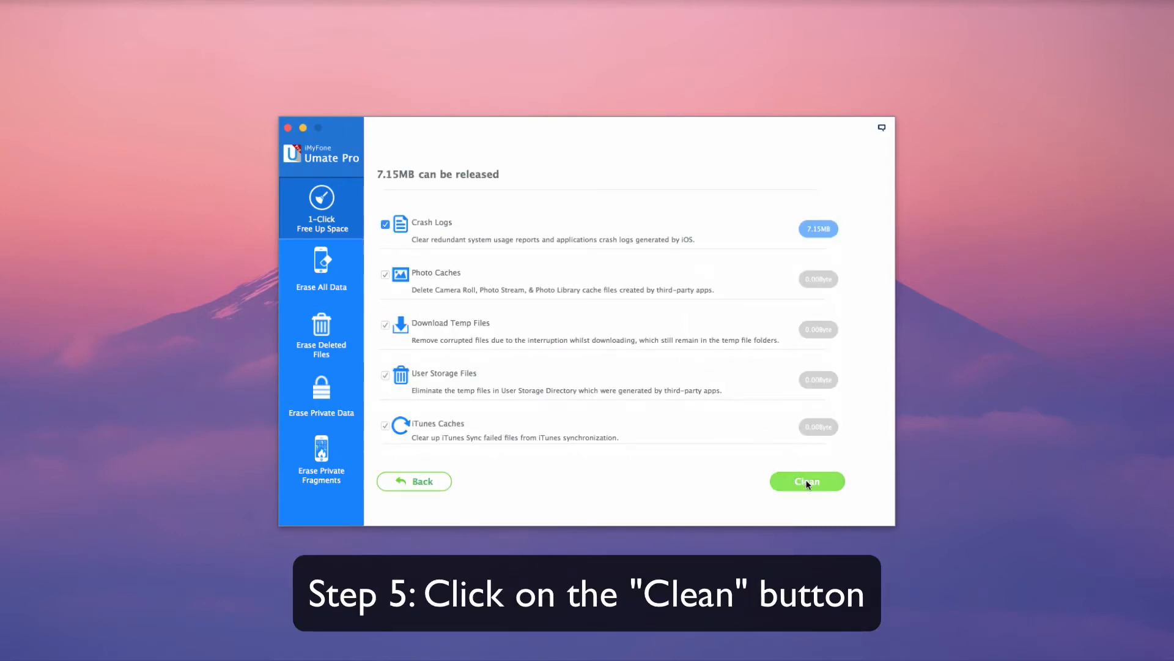
click(807, 480)
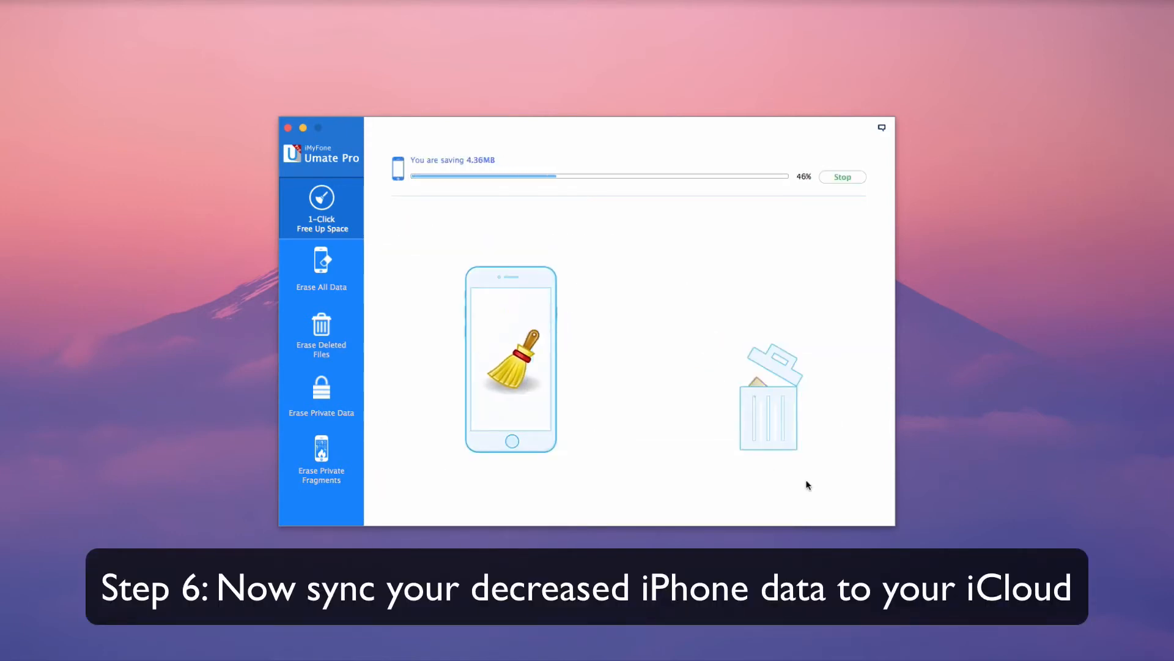